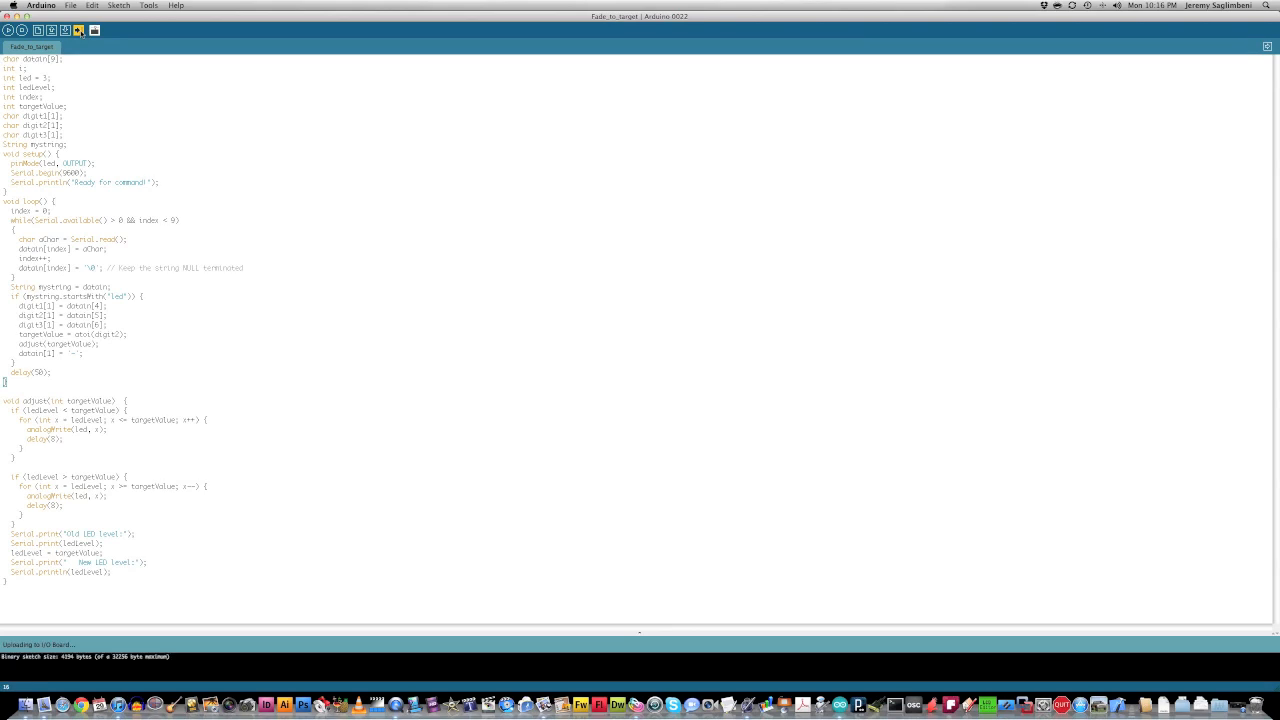
Upload the Fade_to_target sketch to the board and wait for Done uploading
left_click(78, 31)
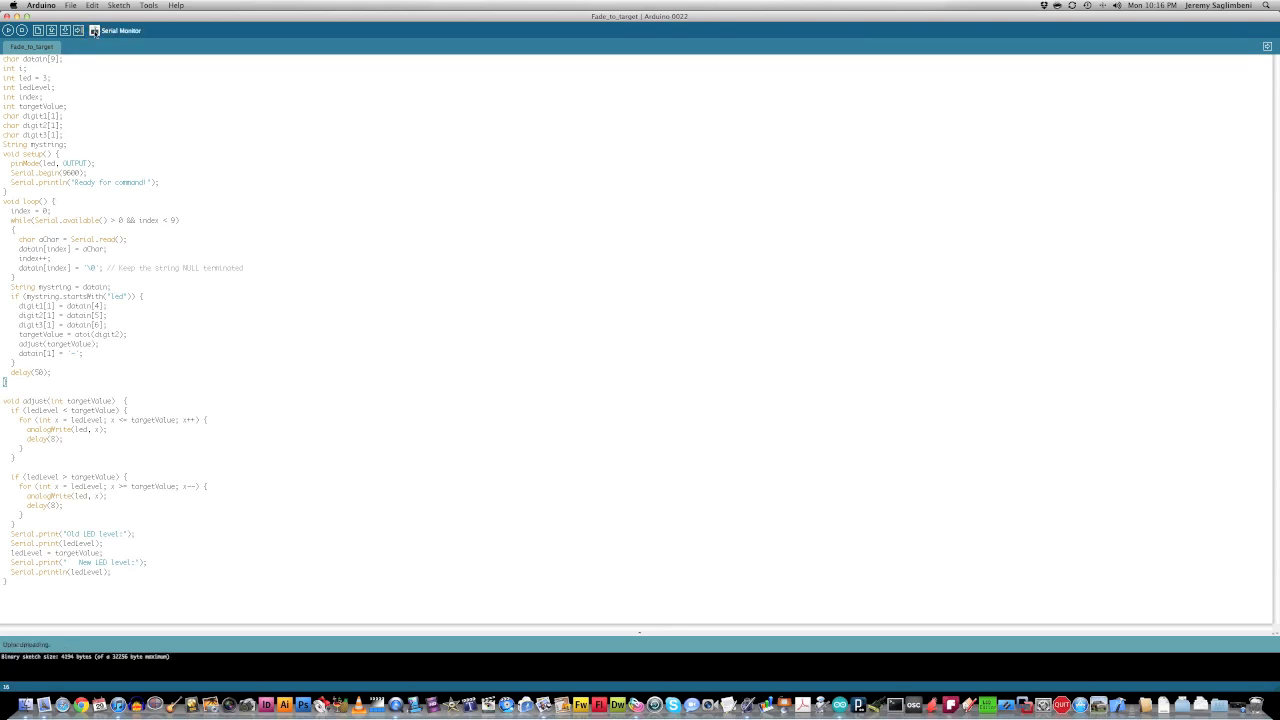
Send 'led 255' from the serial monitor so the board reports LED level 0 to 255
left_click(88, 30)
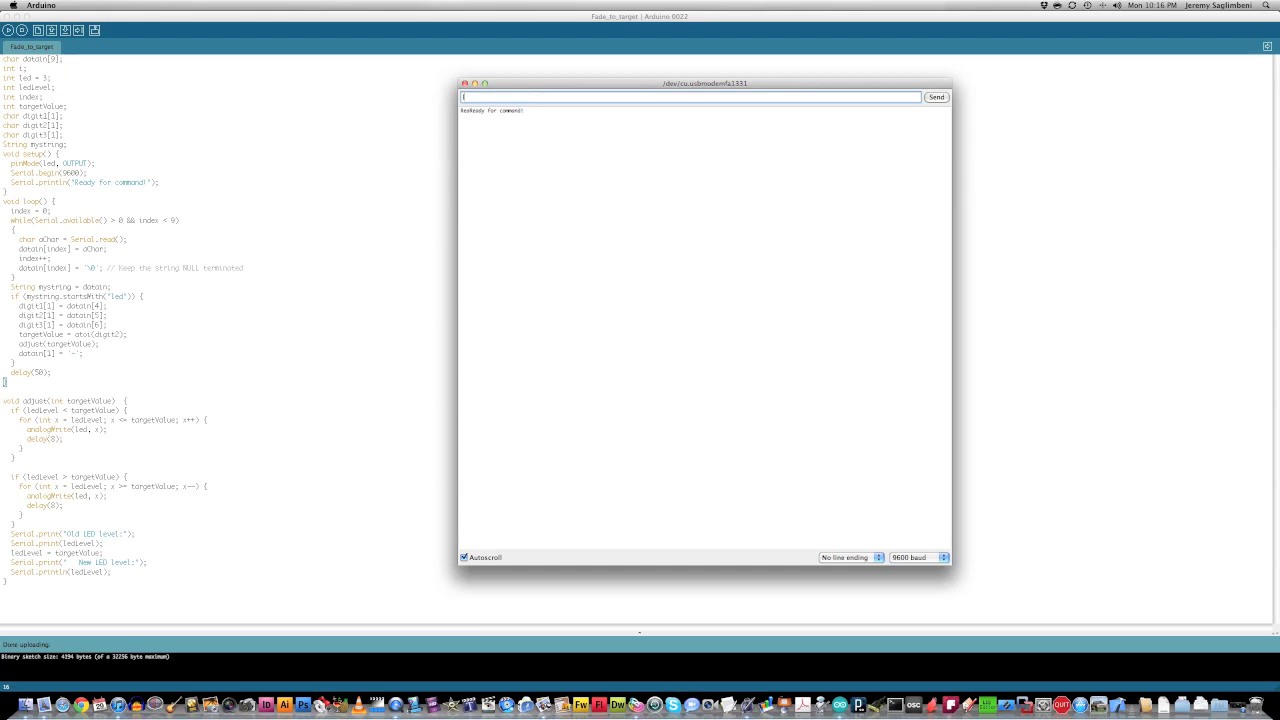
type("led 25")
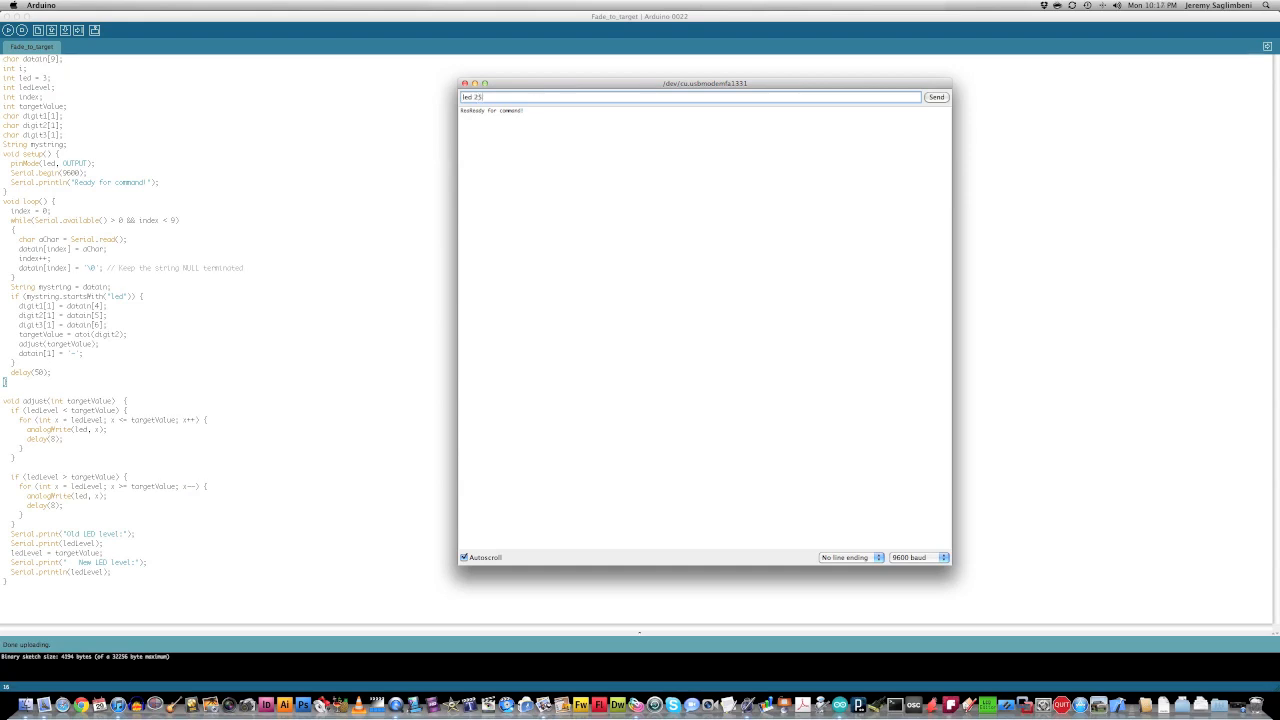
left_click(938, 98)
type("led")
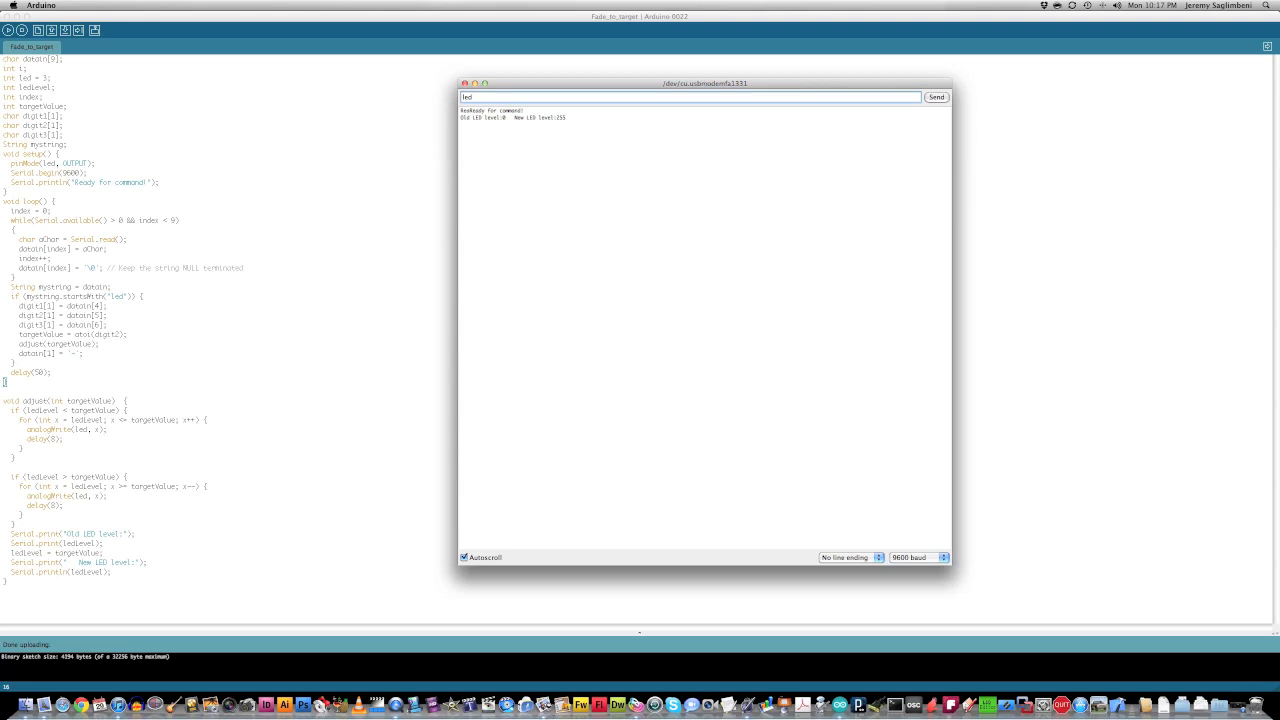